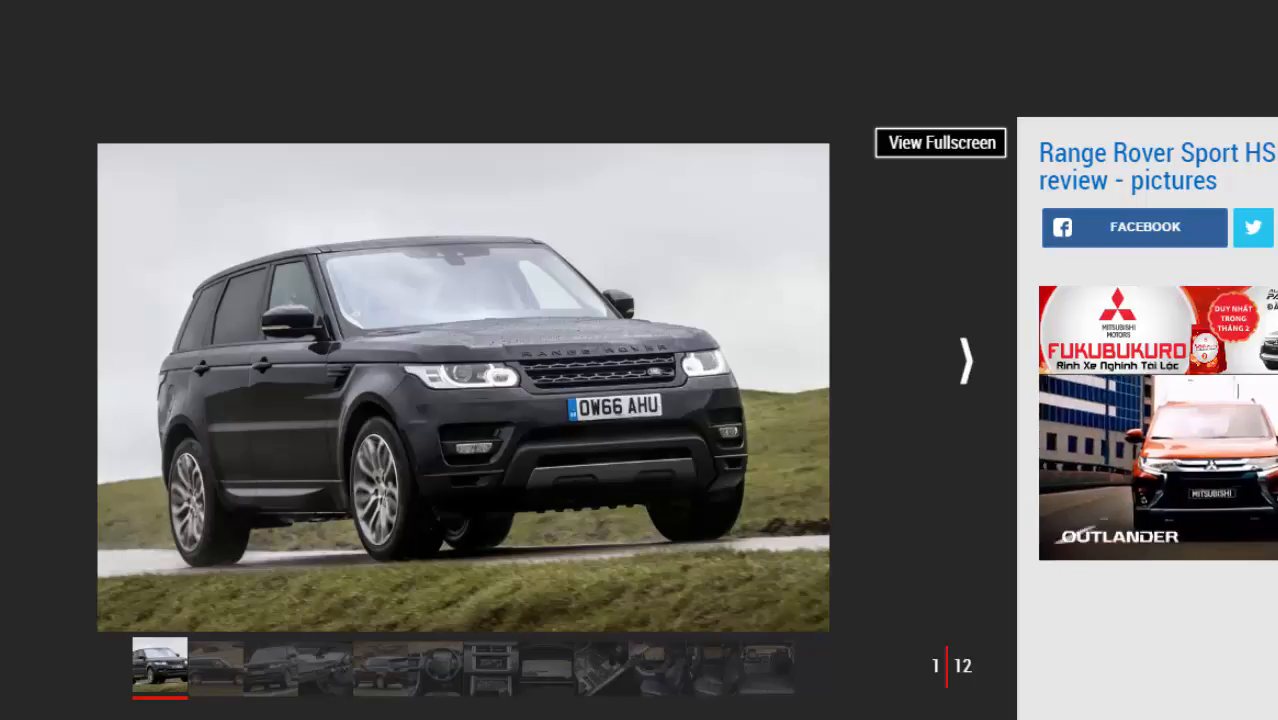
# - Advance the Range Rover Sport HSE gallery from photo 1 to photo 4, the driver in the cabin
pyautogui.click(964, 360)
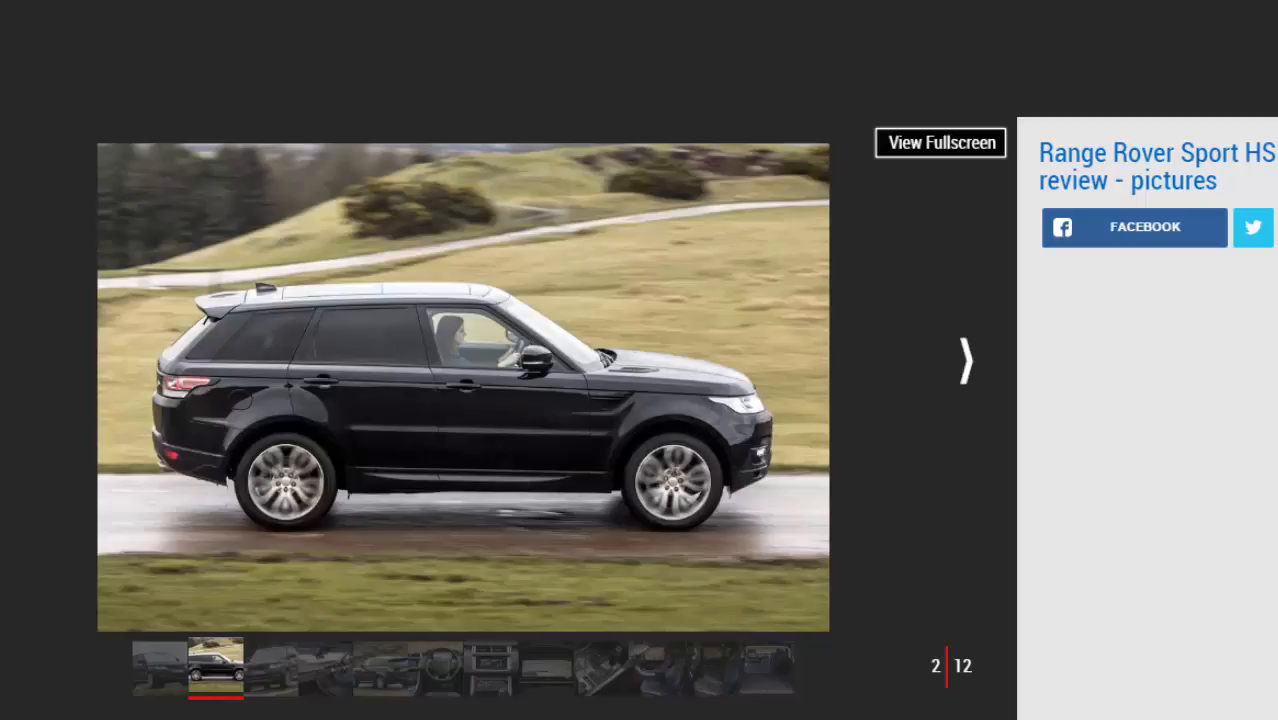
pyautogui.click(964, 360)
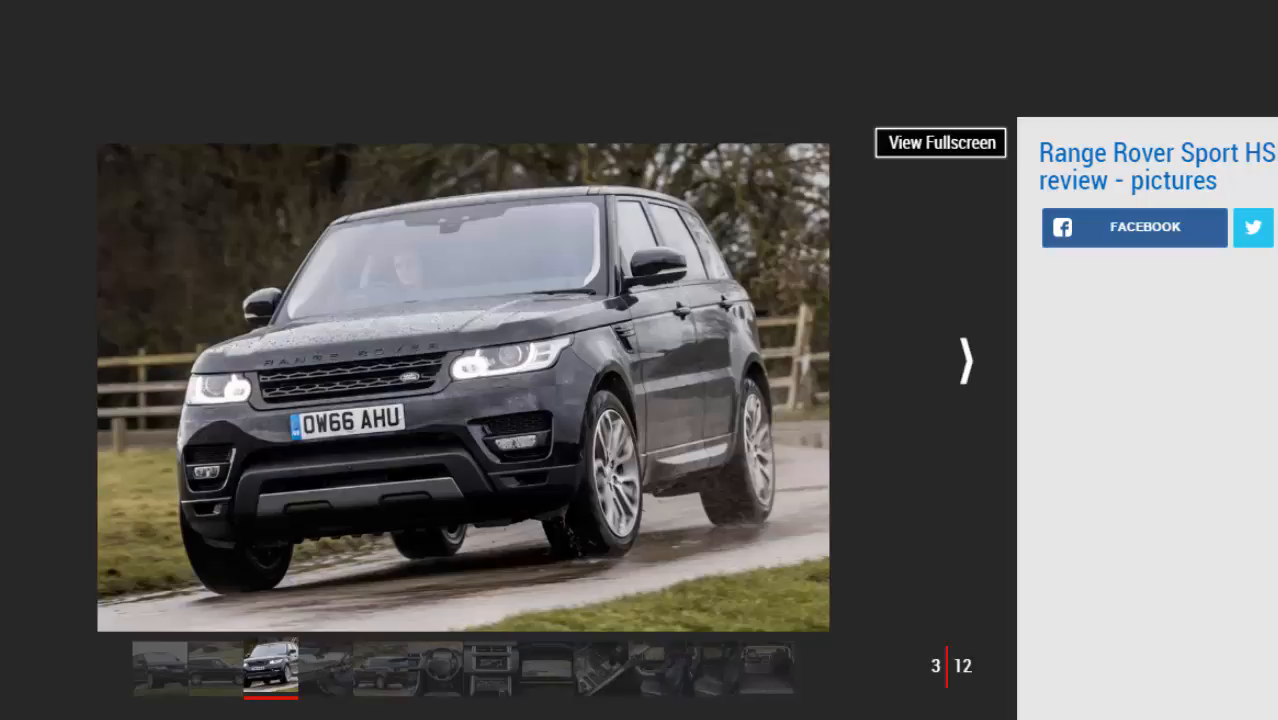
pyautogui.click(964, 360)
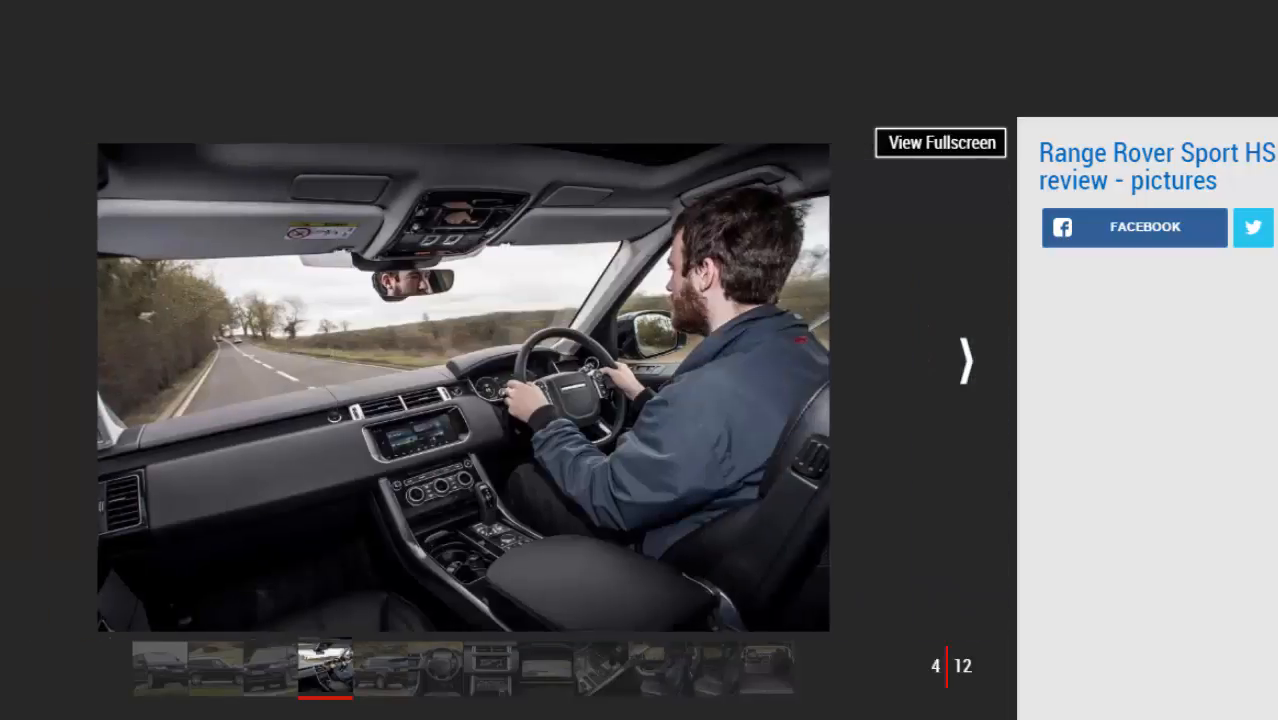
# - Advance through photos 5 and 6 to photo 7, the dashboard infotainment screen
pyautogui.click(964, 360)
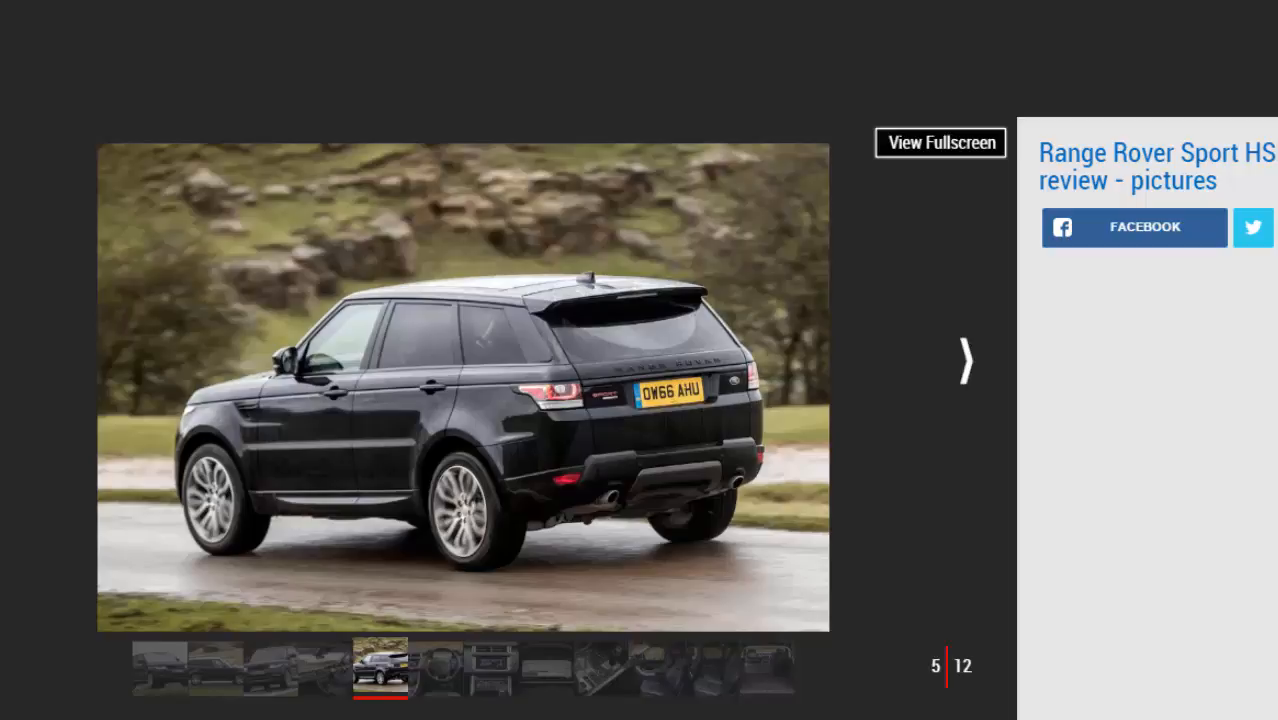
pyautogui.click(964, 360)
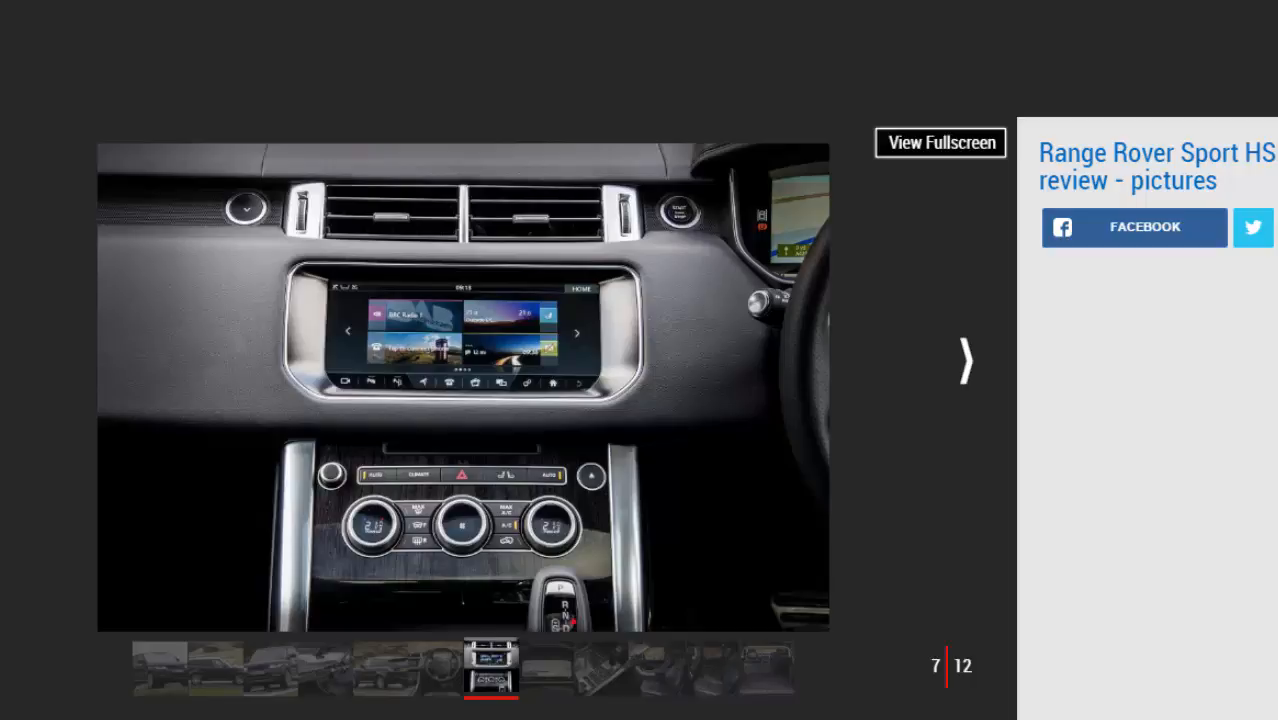
# - Advance past the instrument display and gear selector to photo 10, the leather front seats
pyautogui.click(964, 360)
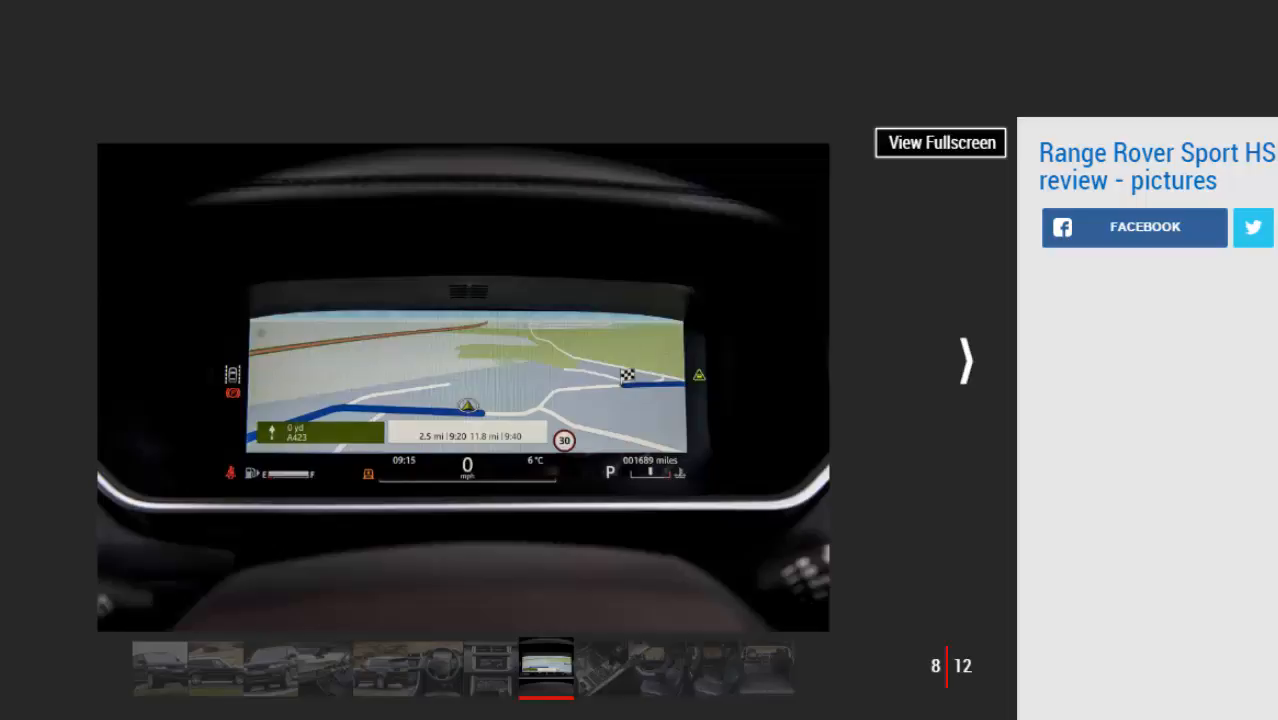
pyautogui.click(964, 360)
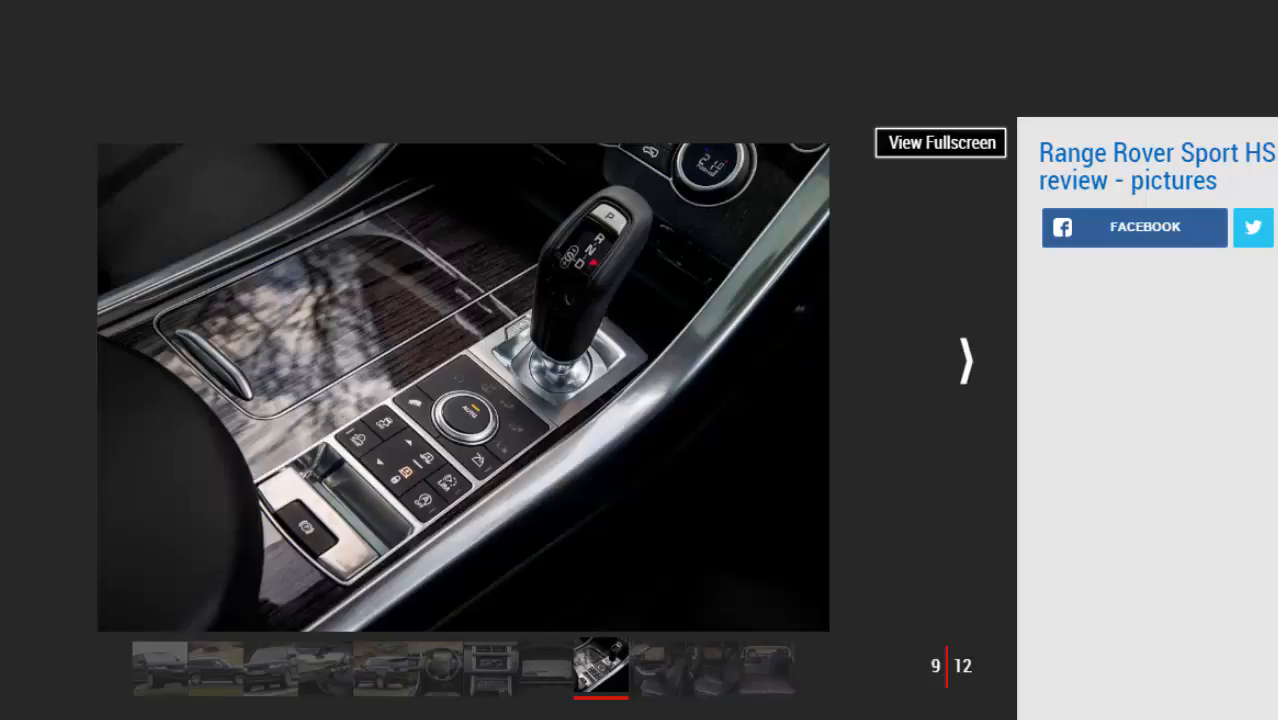
pyautogui.click(964, 360)
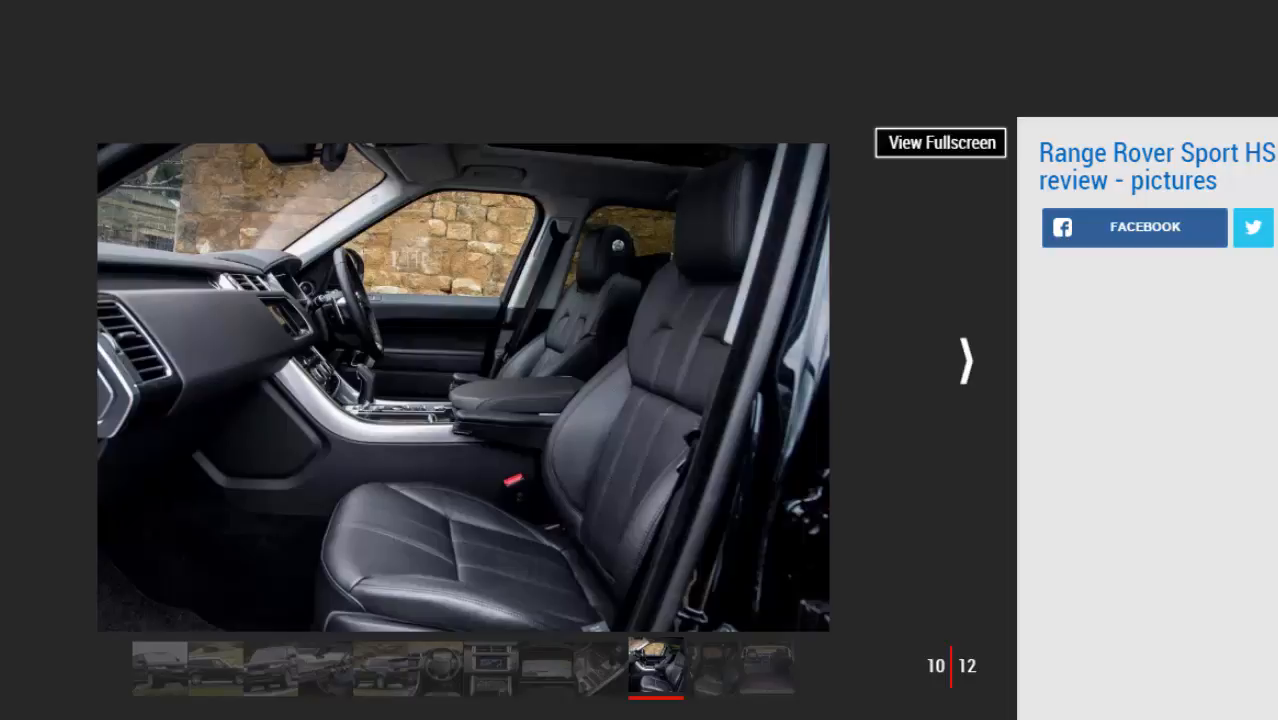
# - Advance past the rear seats to the final photo 12 of 12, the open boot space
pyautogui.click(964, 360)
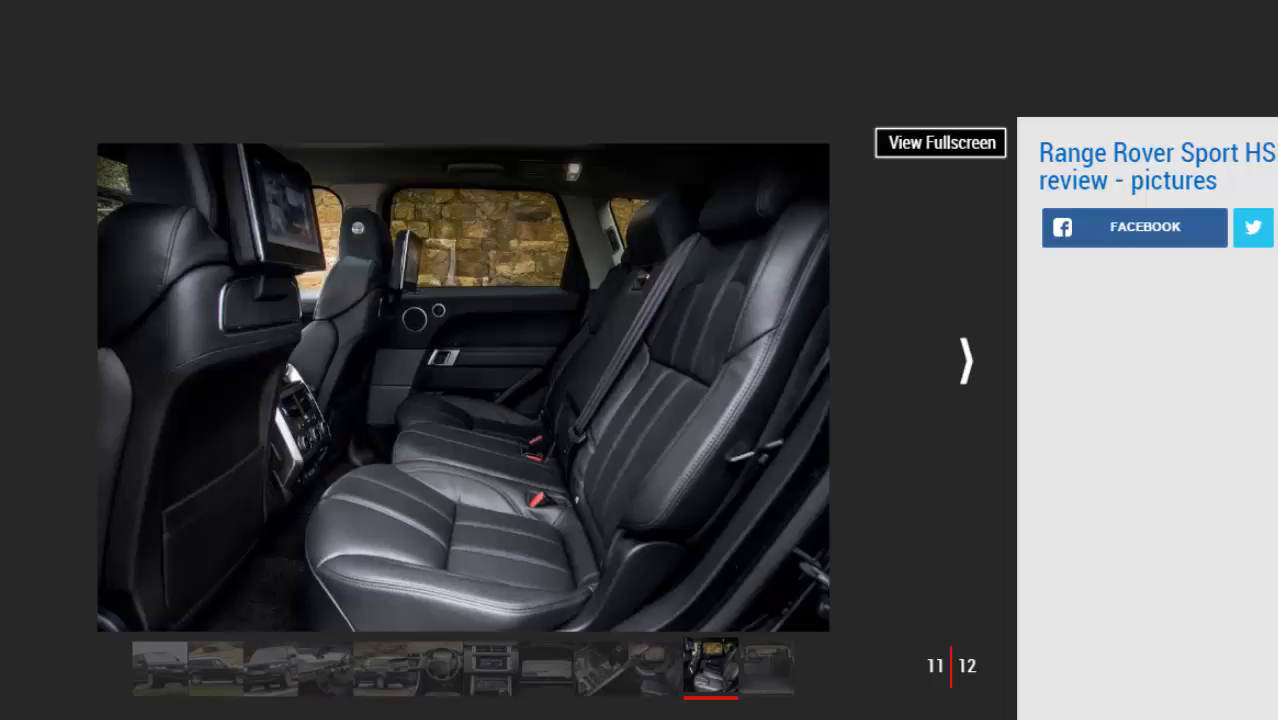
pyautogui.click(962, 360)
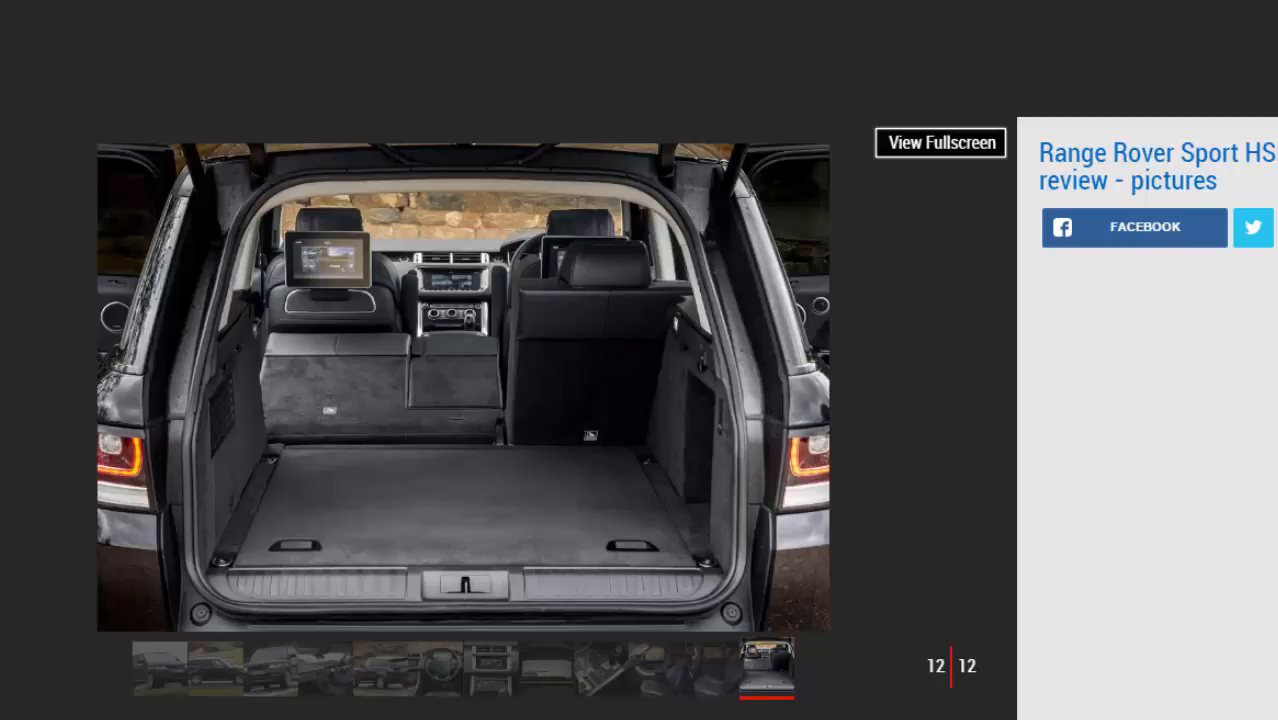
# - Scroll down the review article until the Key specs table is in view
pyautogui.scroll(-3)
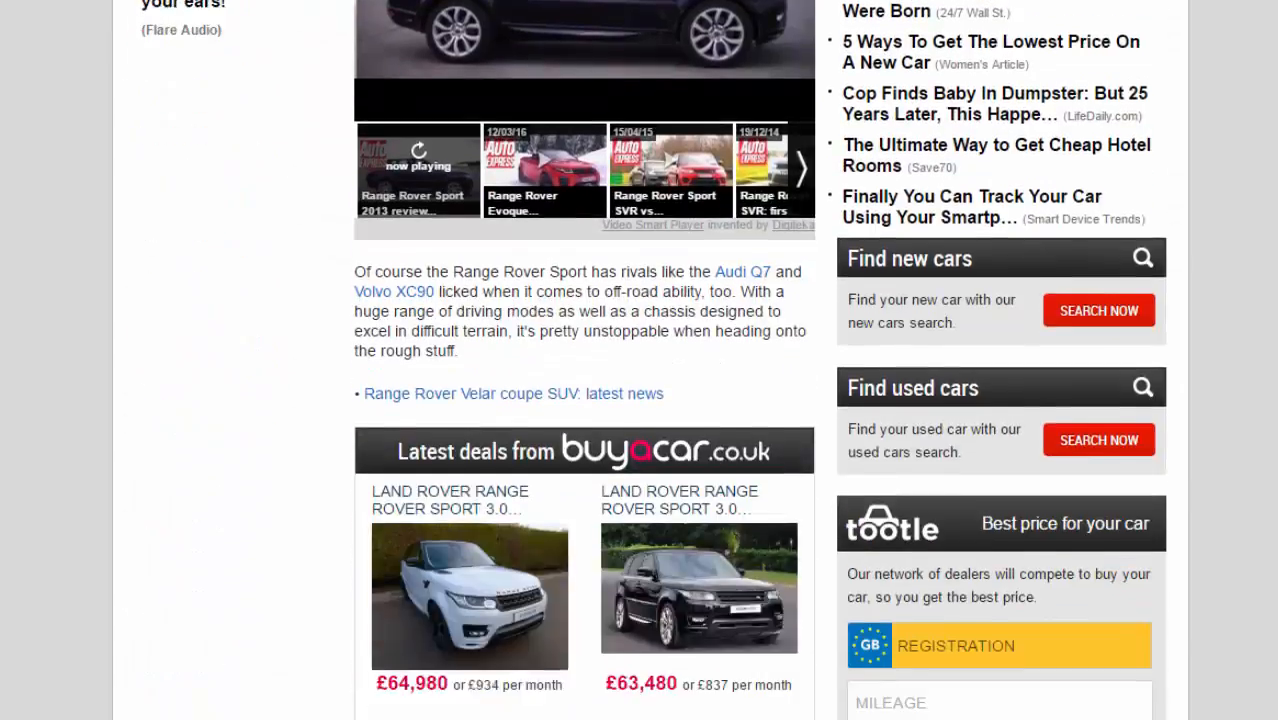
pyautogui.scroll(-3)
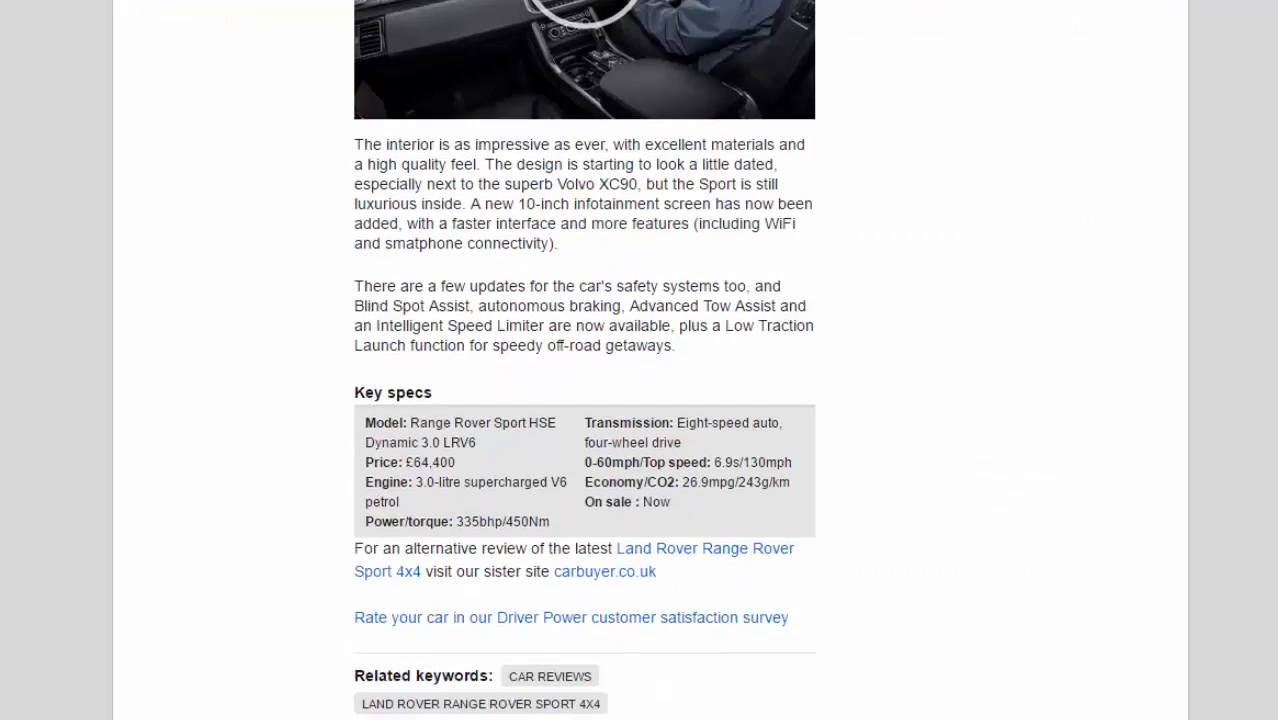